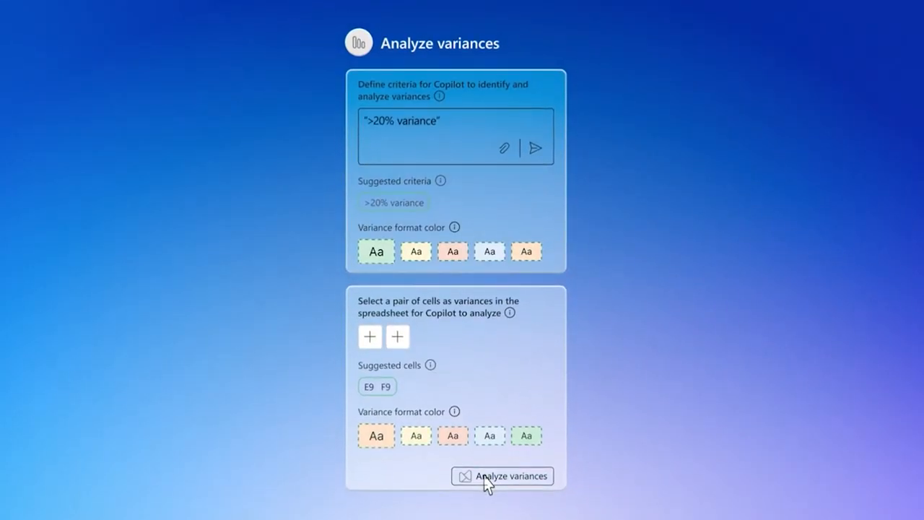
Run Analyze variances on the suggested cells E9 and F9.
{"action": "left_click", "coordinate": [503, 477]}
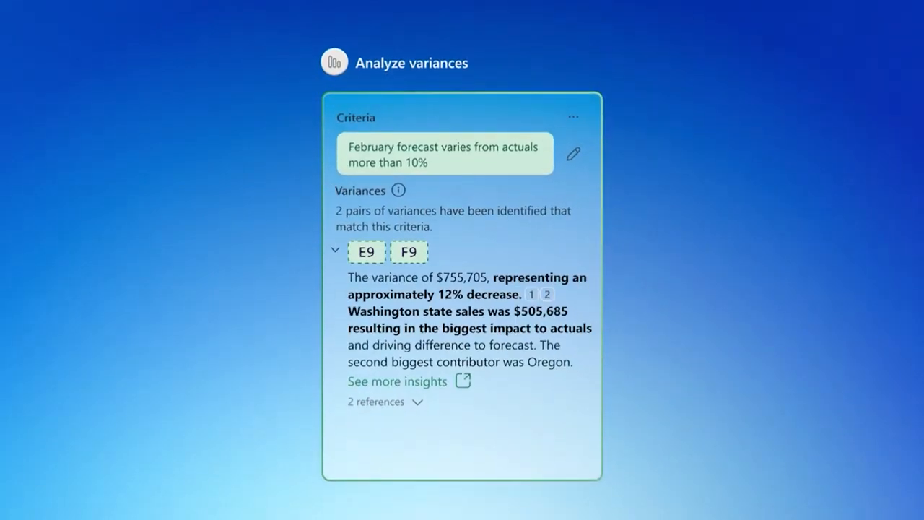